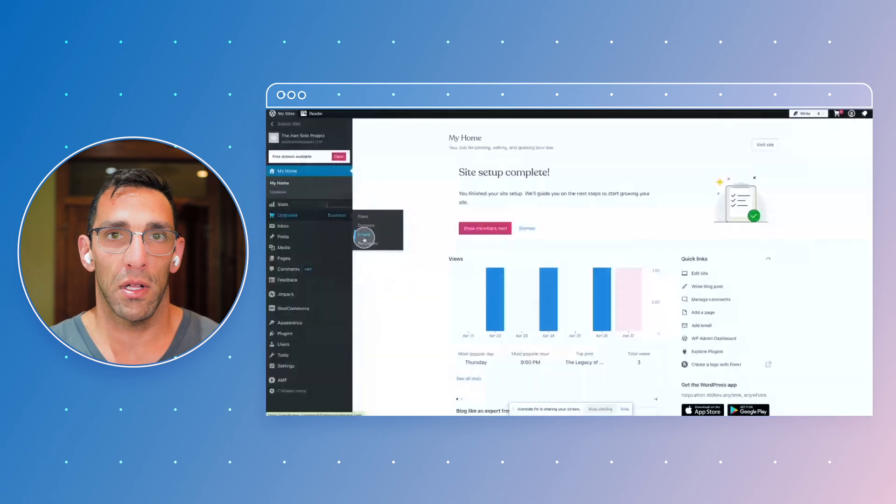
# Open the site's Emails upgrade page offering Professional Email and Google Workspace.
pyautogui.click(366, 234)
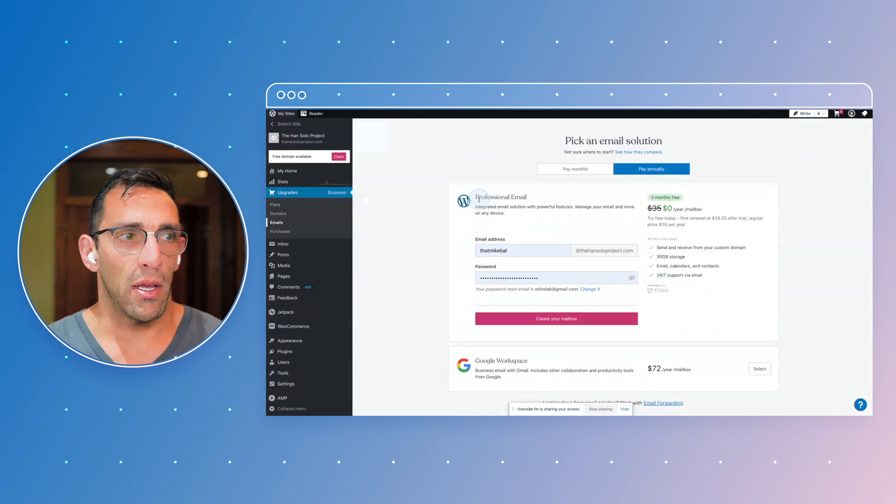
# Replace the prefilled mailbox name with a new address beginning 'dru'.
pyautogui.click(521, 250)
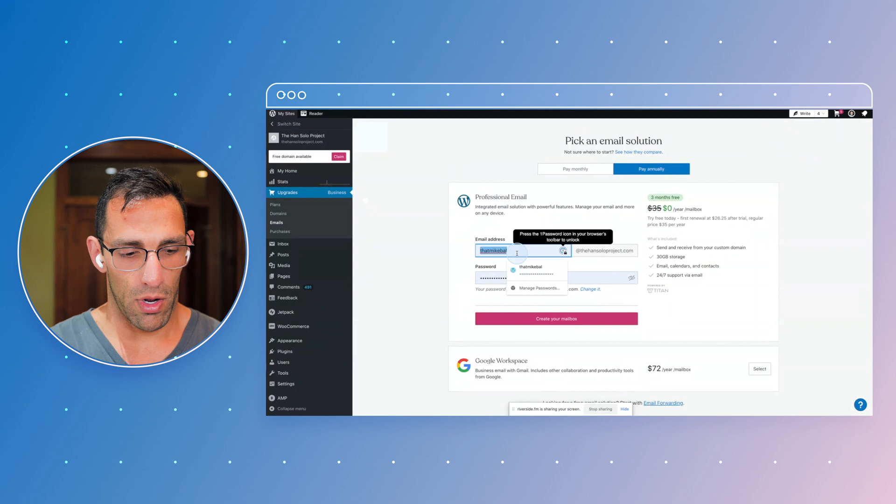
pyautogui.write('drummer')
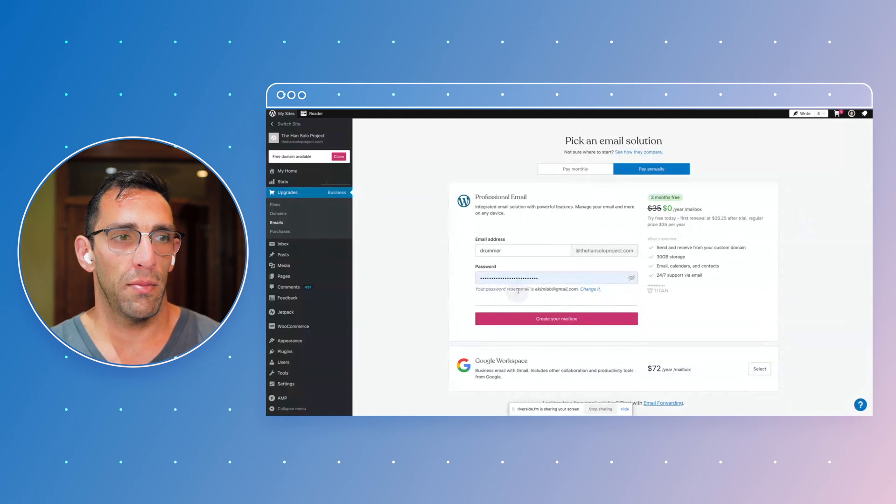
pyautogui.moveTo(779, 265)
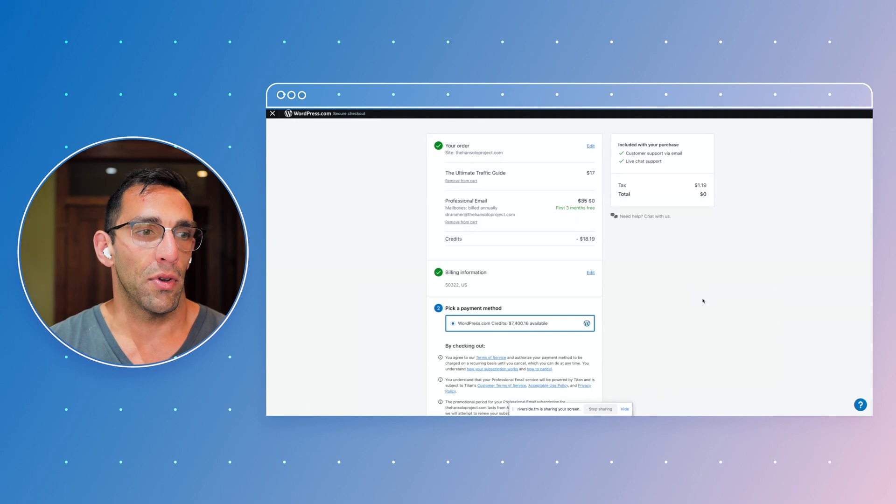
# Pay for the Professional Email mailbox order using site credits.
pyautogui.scroll(-3)
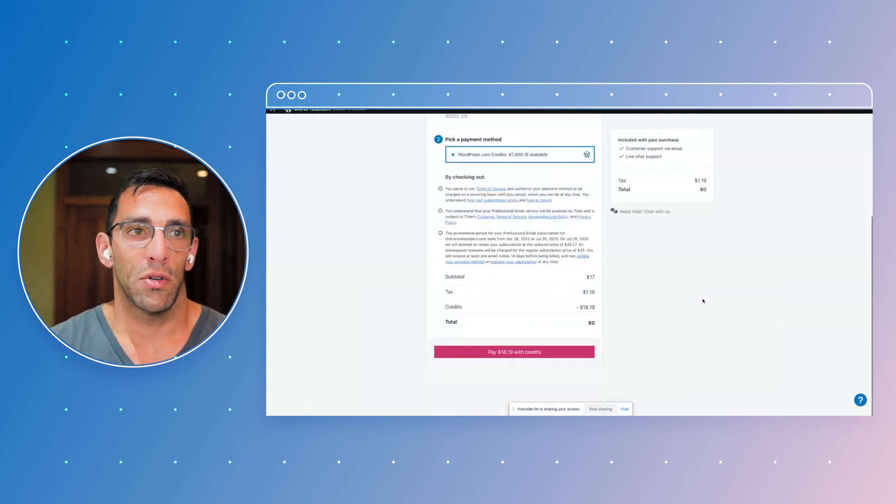
pyautogui.click(514, 352)
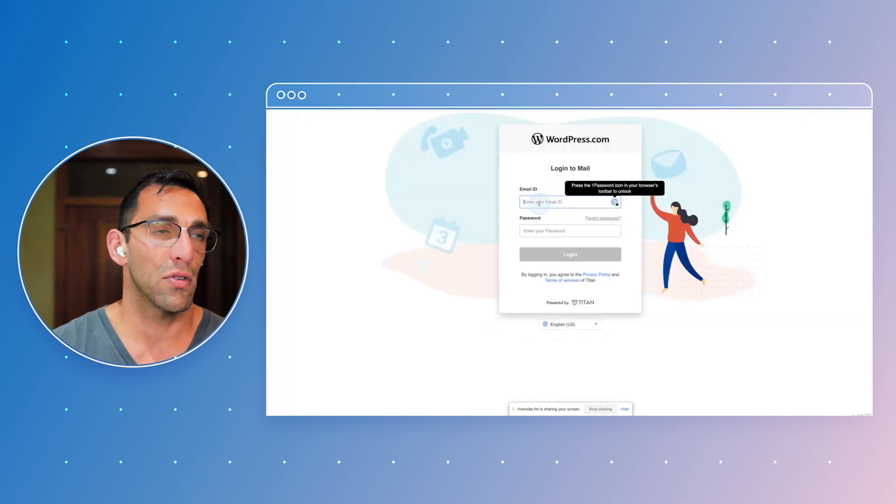
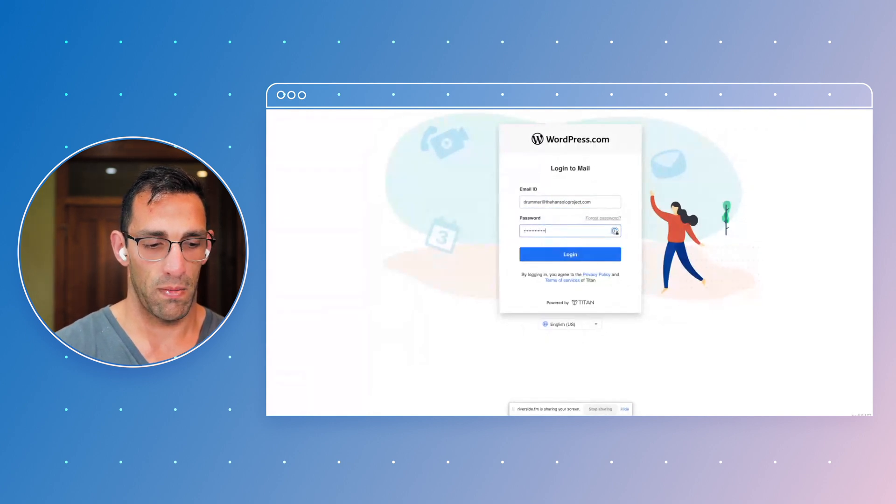
pyautogui.click(570, 254)
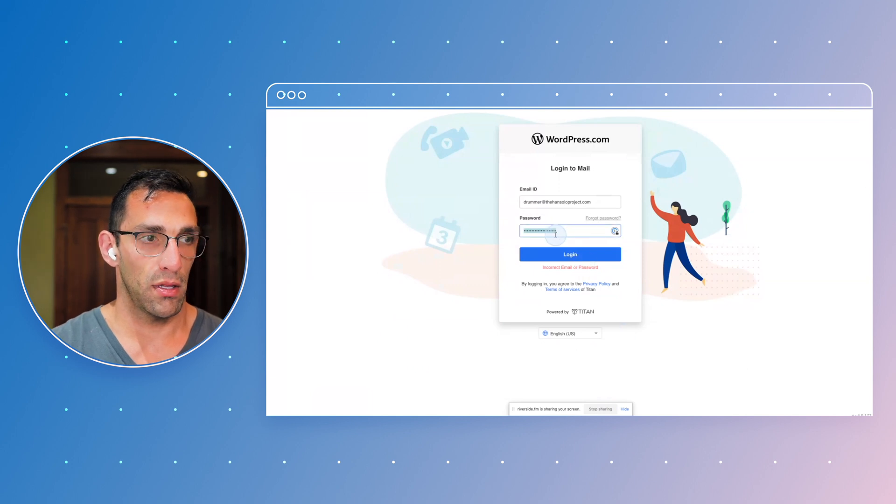
pyautogui.click(570, 254)
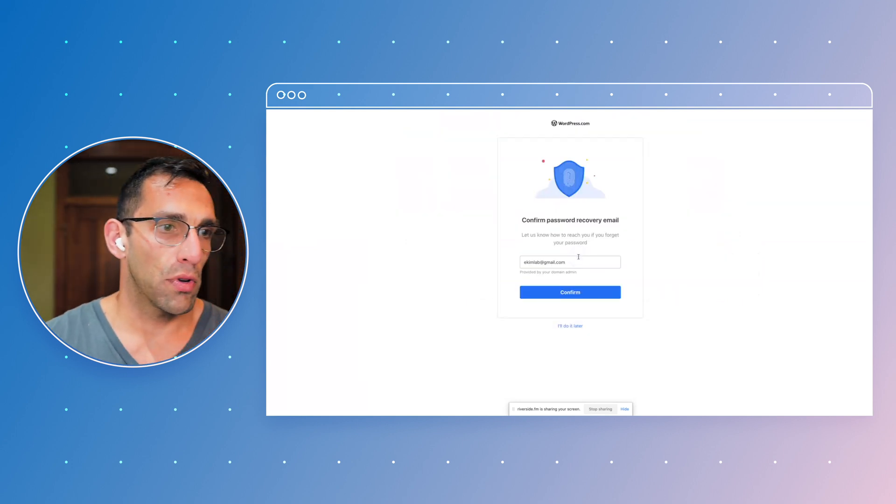
# Confirm and submit the password recovery email.
pyautogui.click(569, 292)
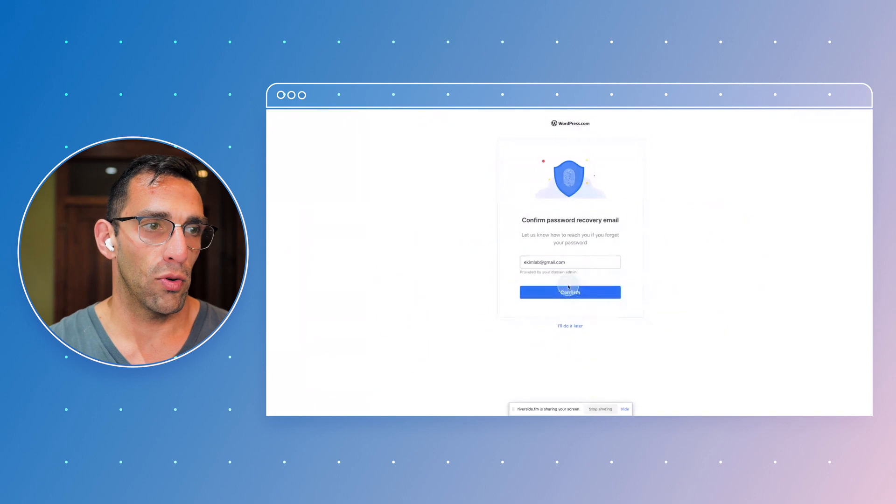
pyautogui.click(570, 292)
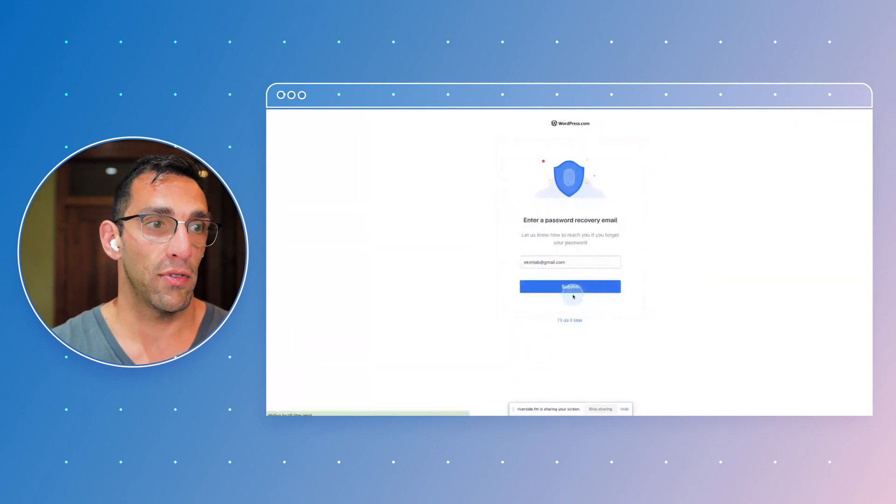
pyautogui.click(569, 286)
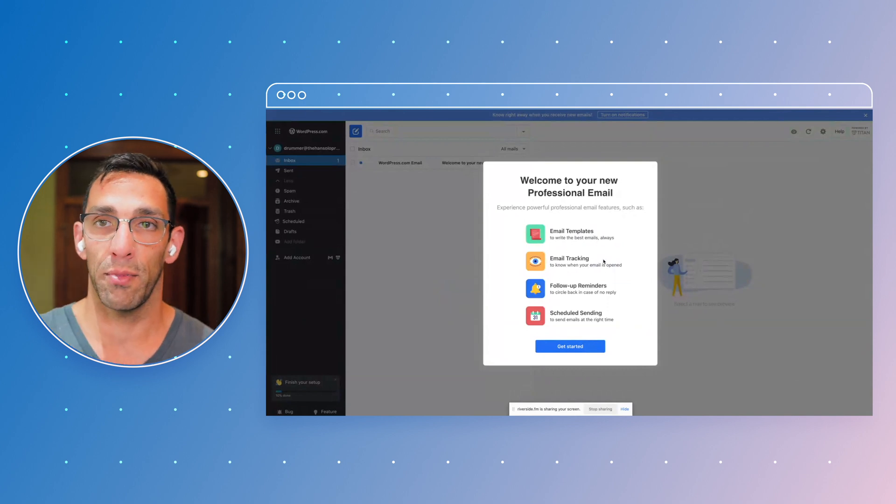
pyautogui.moveTo(595, 300)
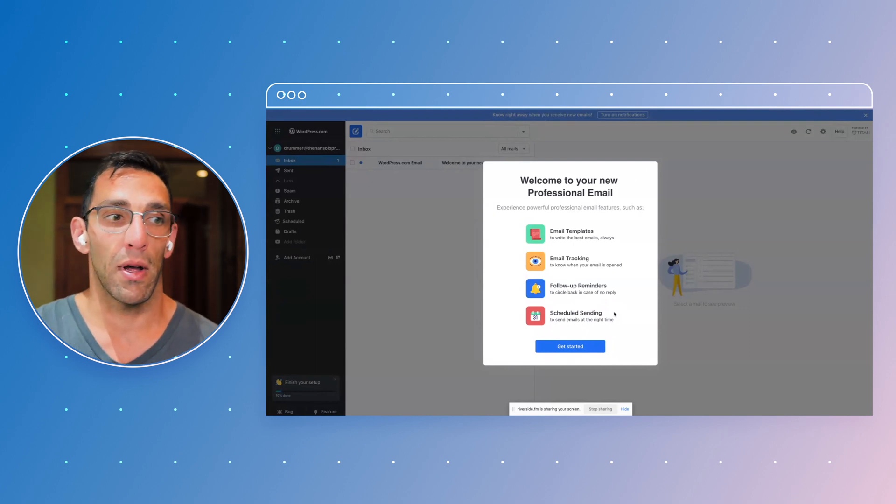
# Dismiss the Professional Email welcome dialog with Get started.
pyautogui.click(569, 346)
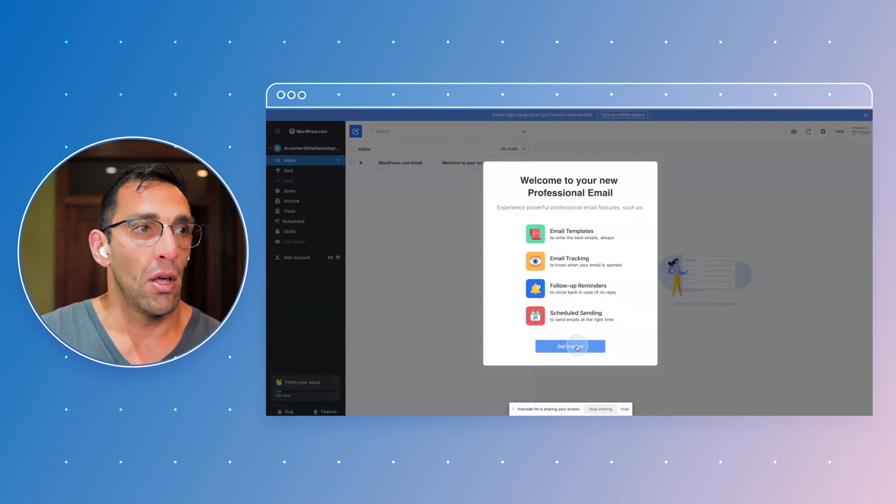
pyautogui.click(569, 345)
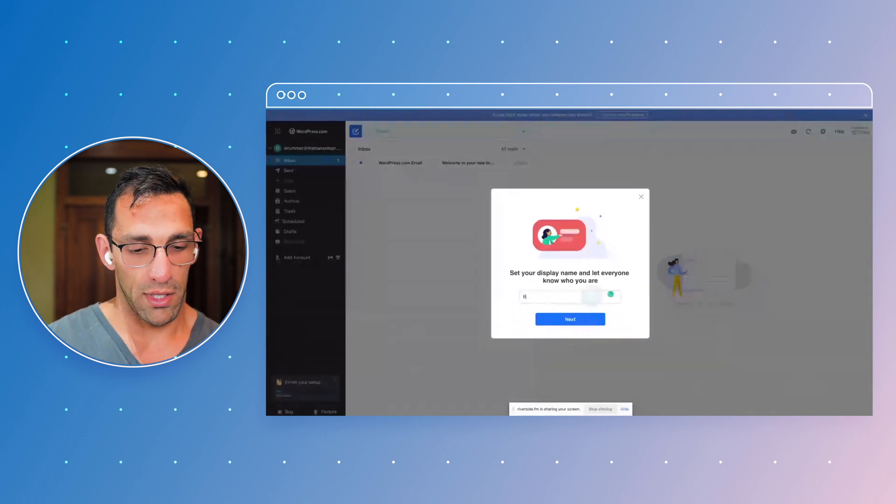
# Enter and save the display name 'Batmnike', fixing its typo.
pyautogui.write('Batmnike')
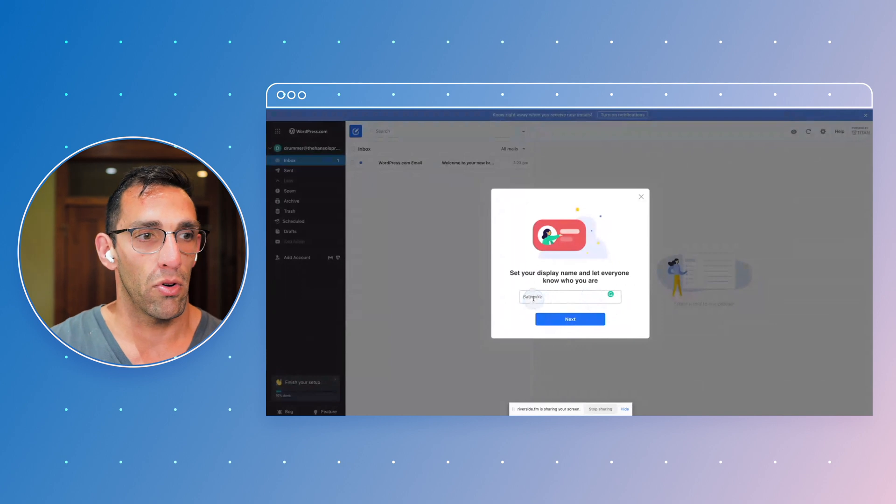
pyautogui.click(570, 318)
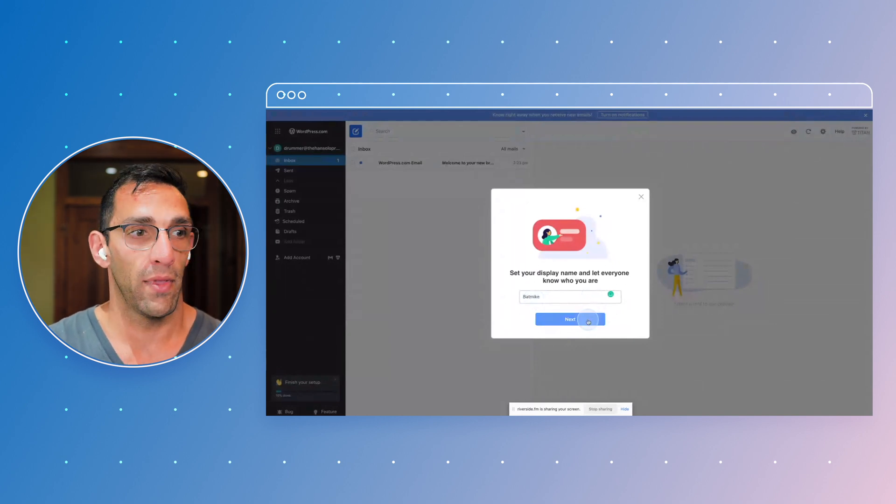
pyautogui.click(569, 318)
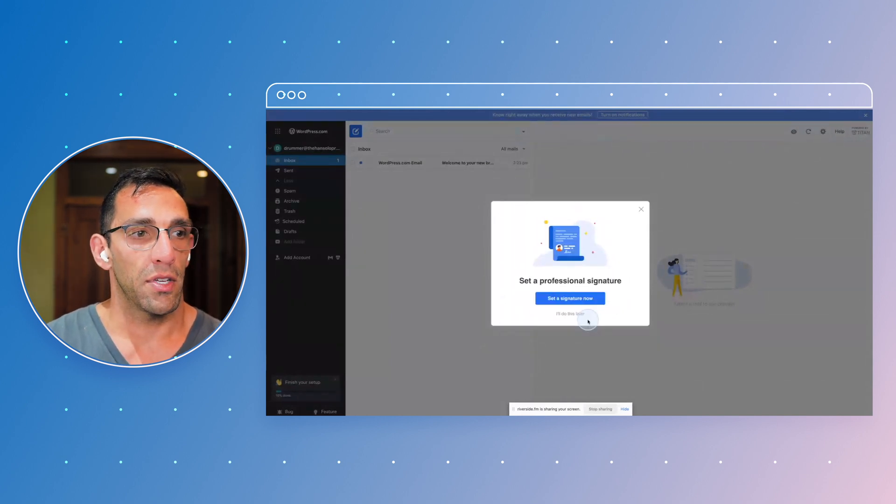
# Skip the signature, Gmail import and mobile app onboarding steps.
pyautogui.click(569, 313)
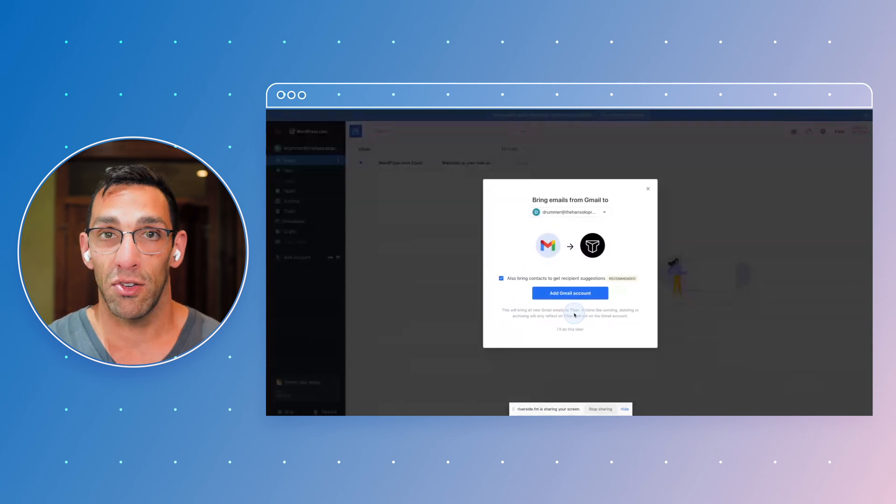
pyautogui.moveTo(642, 228)
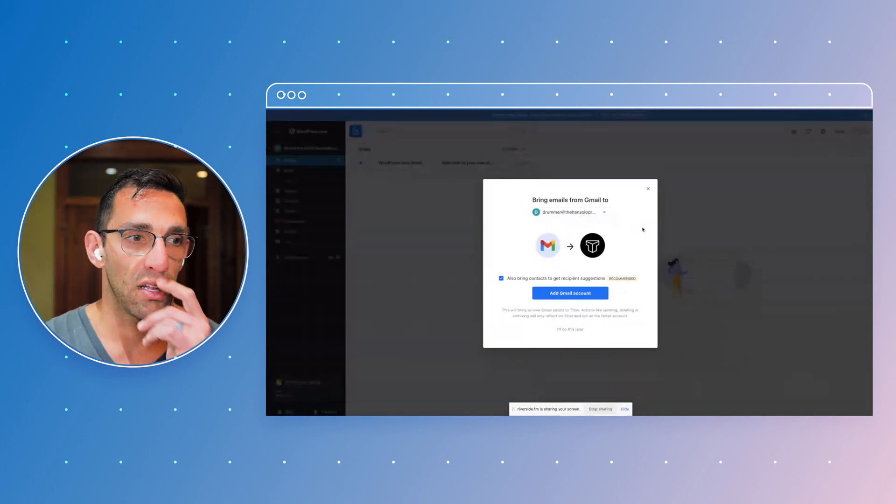
pyautogui.click(569, 328)
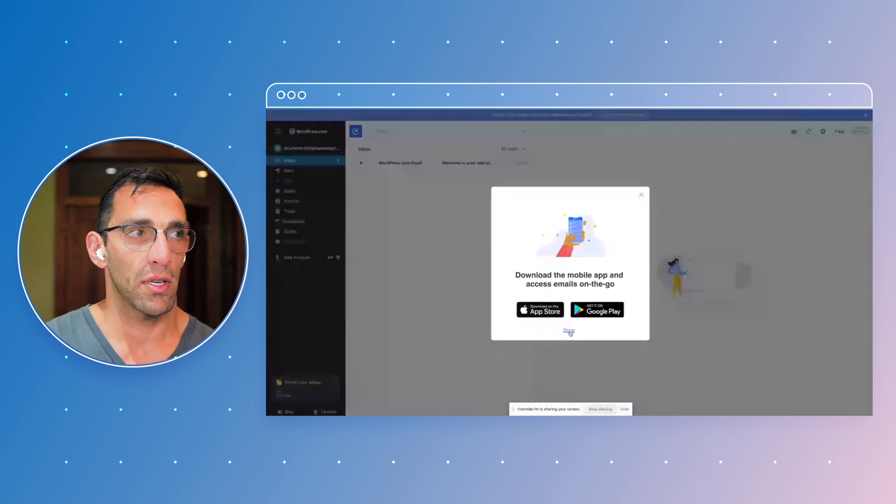
pyautogui.click(568, 331)
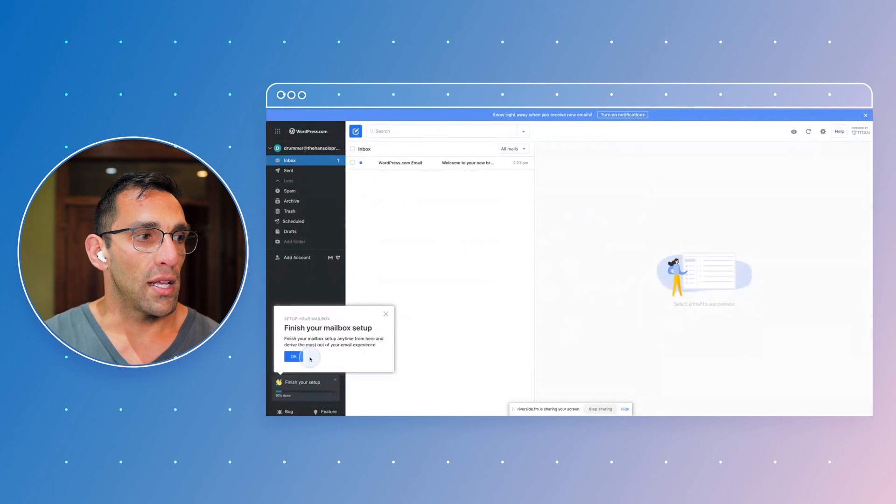
# Dismiss the finish-setup tip and close the 10% setup checklist.
pyautogui.click(293, 356)
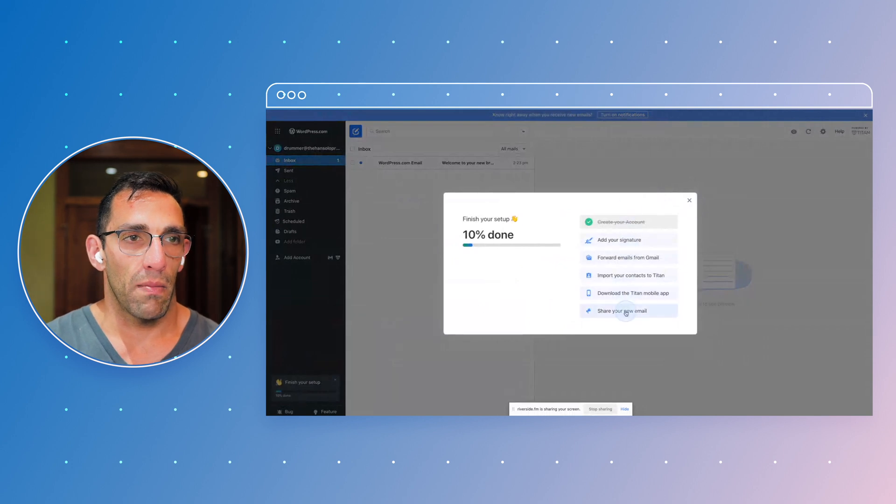
pyautogui.click(689, 200)
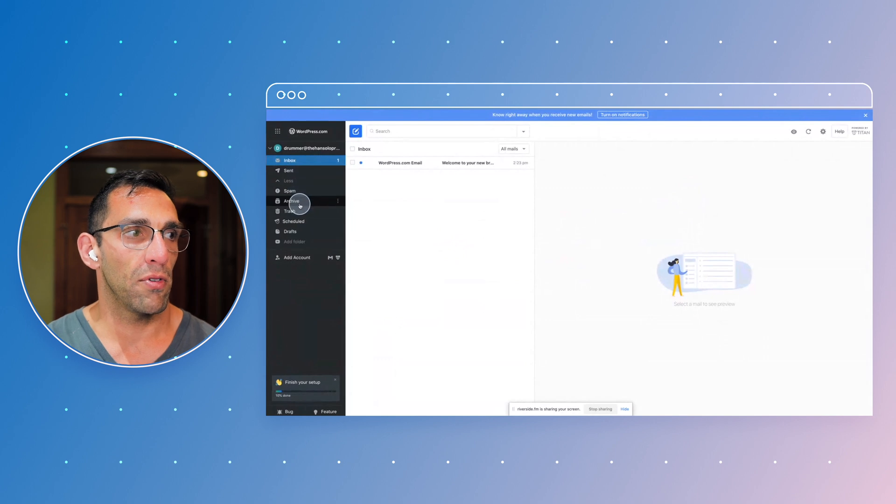
pyautogui.moveTo(293, 222)
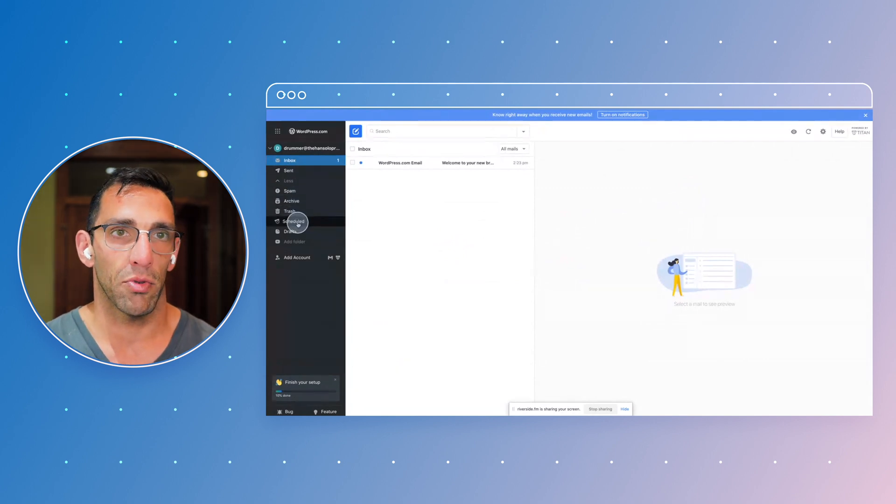